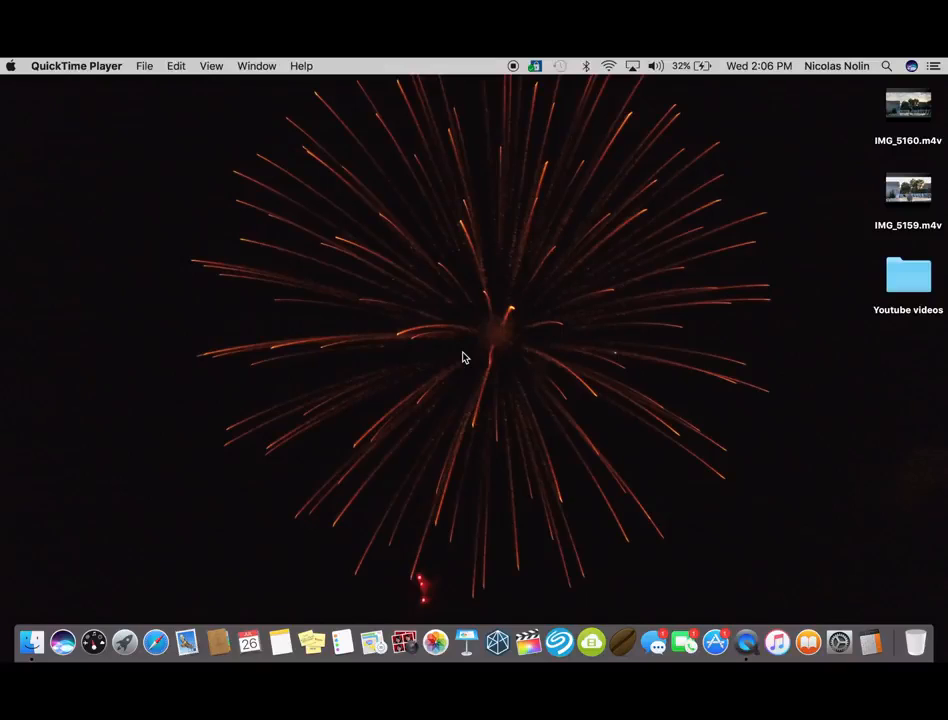
mouse_move(667, 408)
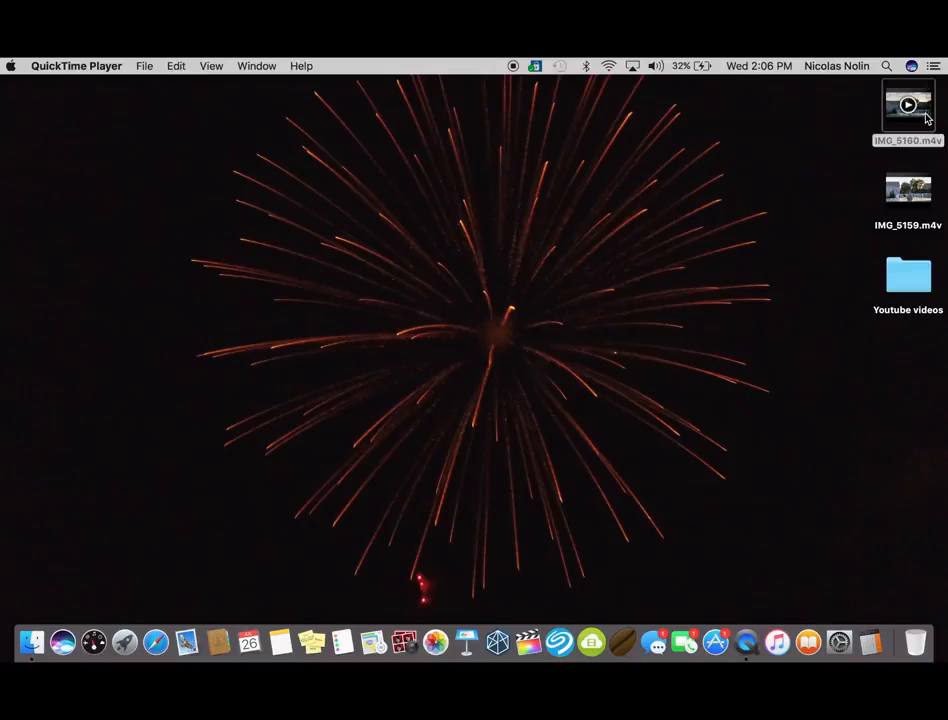
Preview the IMG_5160 trampoline video, skimming ahead, then close it
double_click(907, 105)
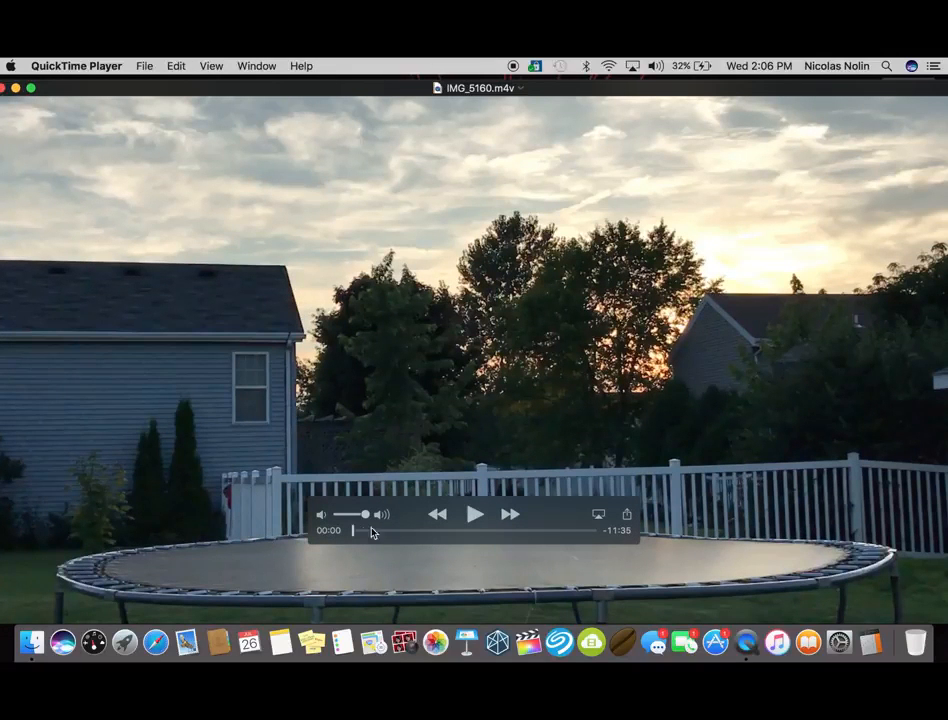
drag(354, 531, 420, 531)
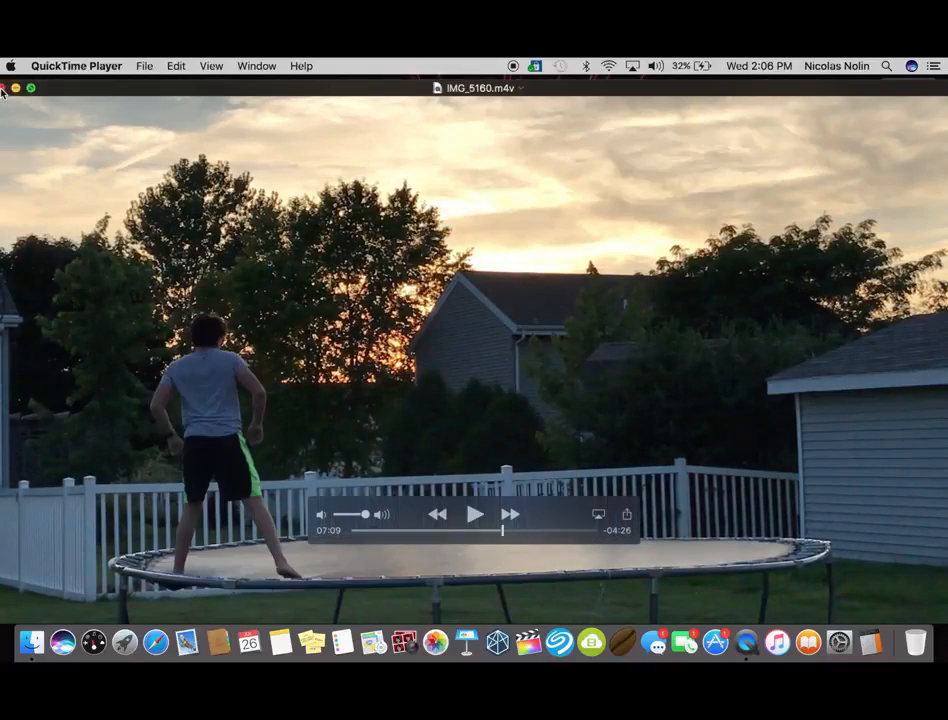
click(14, 88)
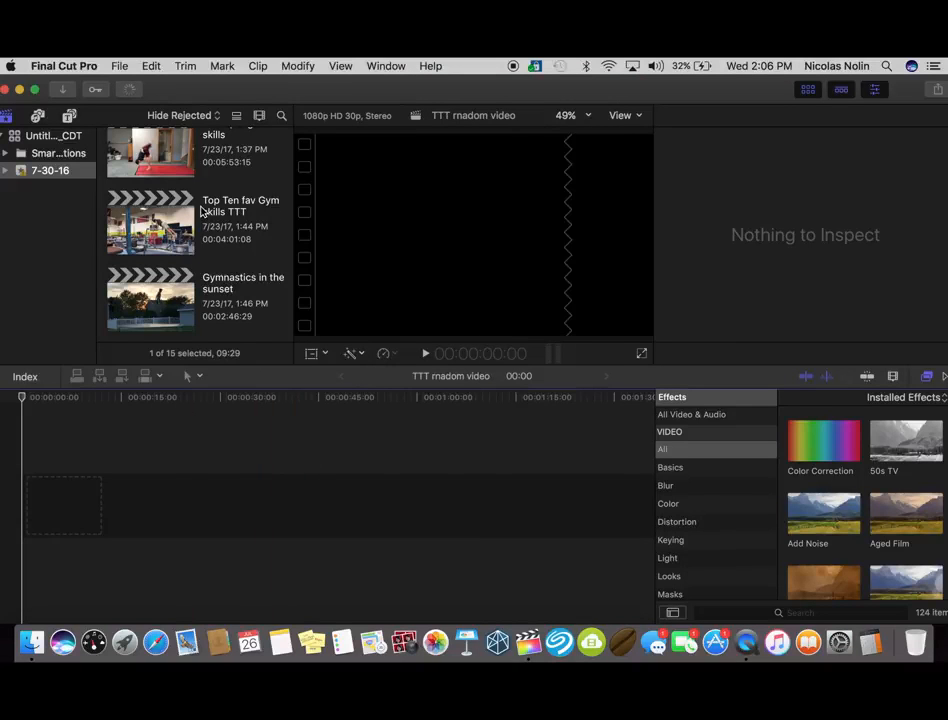
Name the new project 'TT RANDOM VIDEO'
scroll(down, 3)
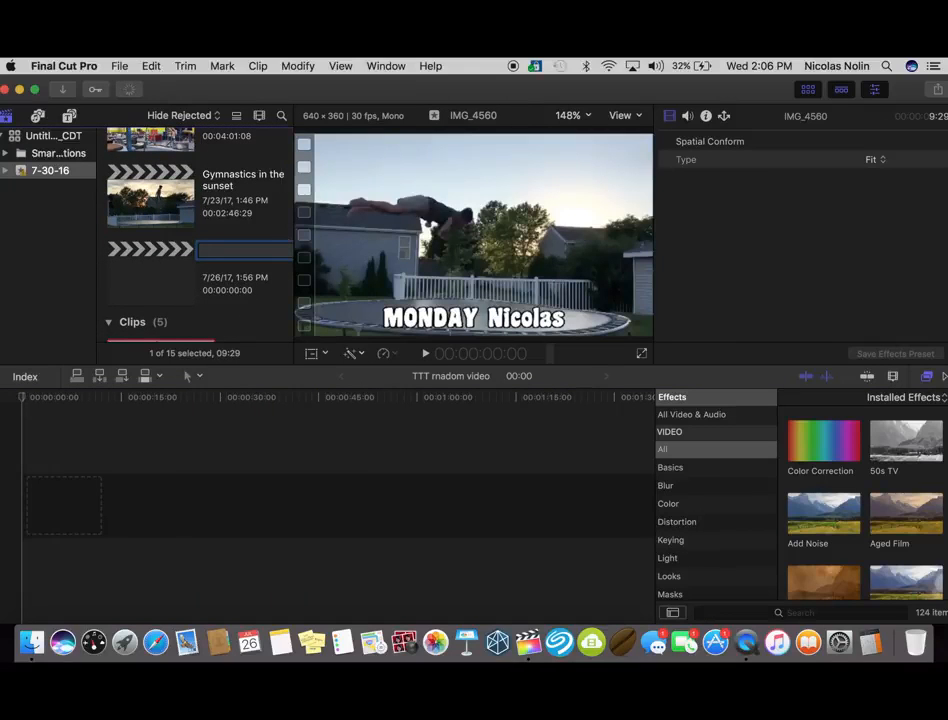
text(TT R)
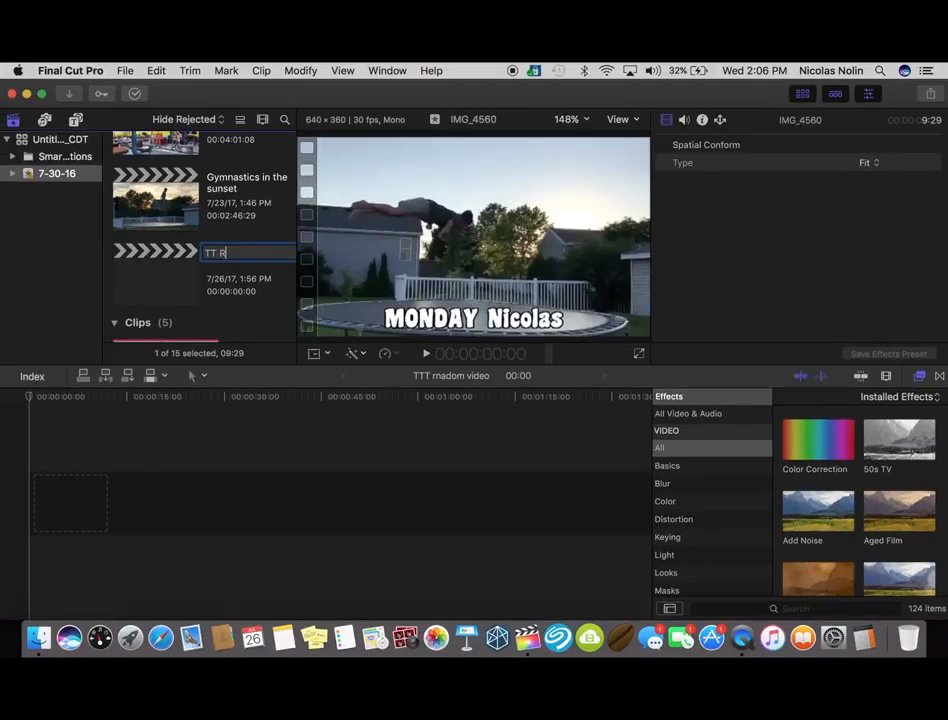
text(ANDOM VIDEO)
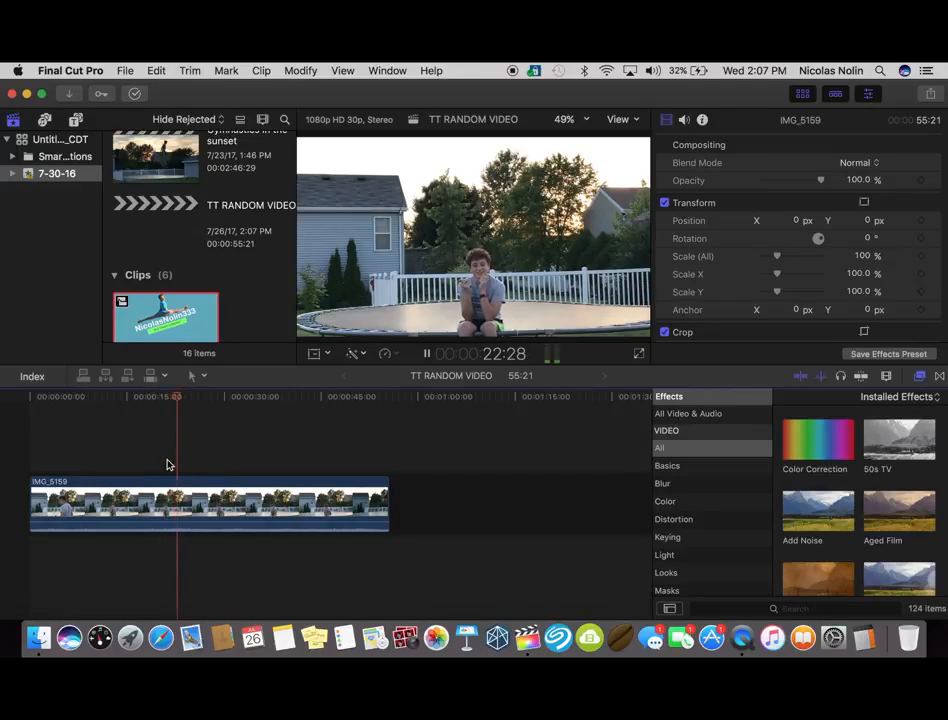
Bring up the Photos library showing all 16 items from July 2017
click(170, 505)
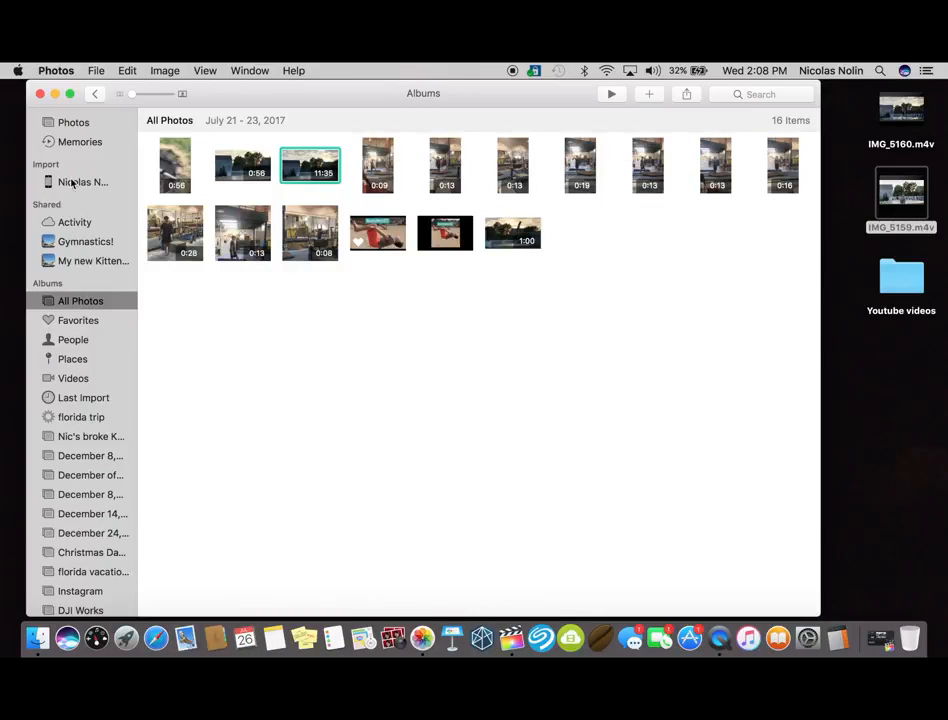
Browse the iPhone's new items and mark the two grass videos for import
click(83, 182)
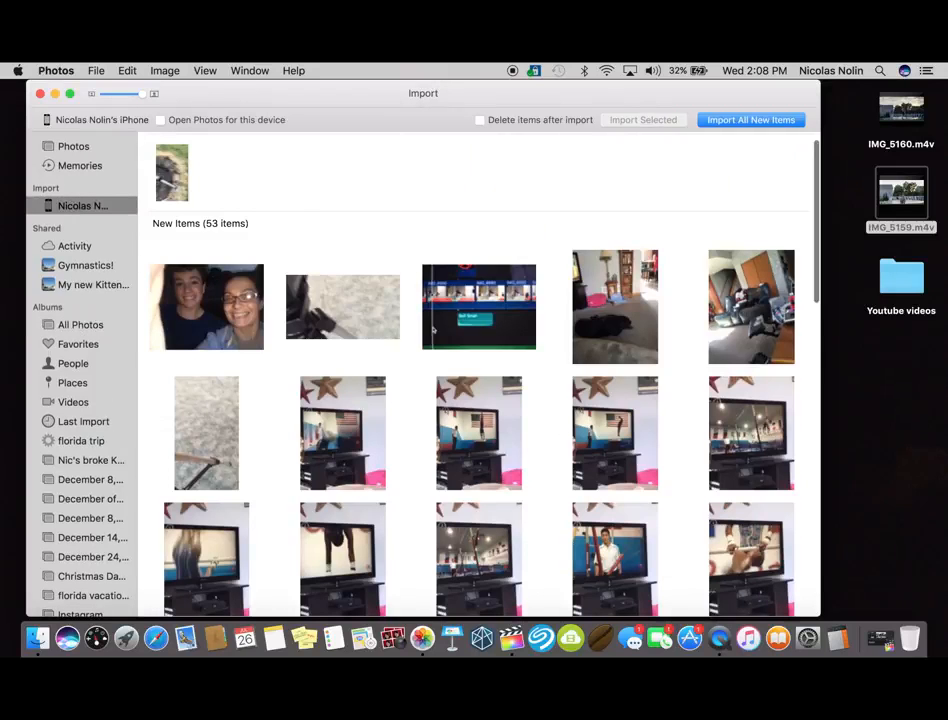
scroll(down, 3)
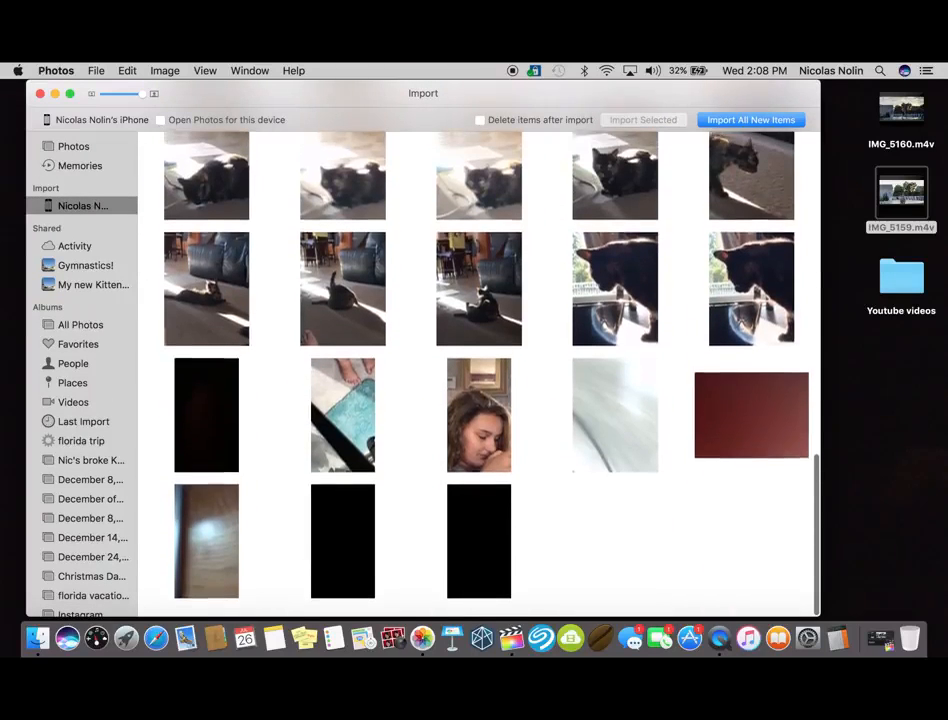
scroll(down, 3)
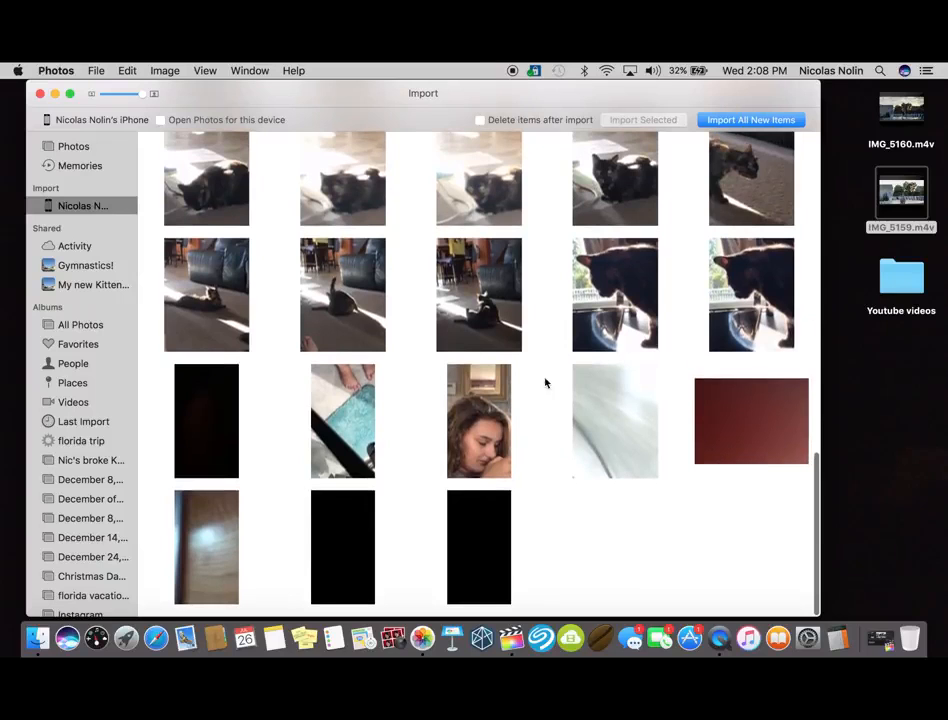
mouse_move(480, 440)
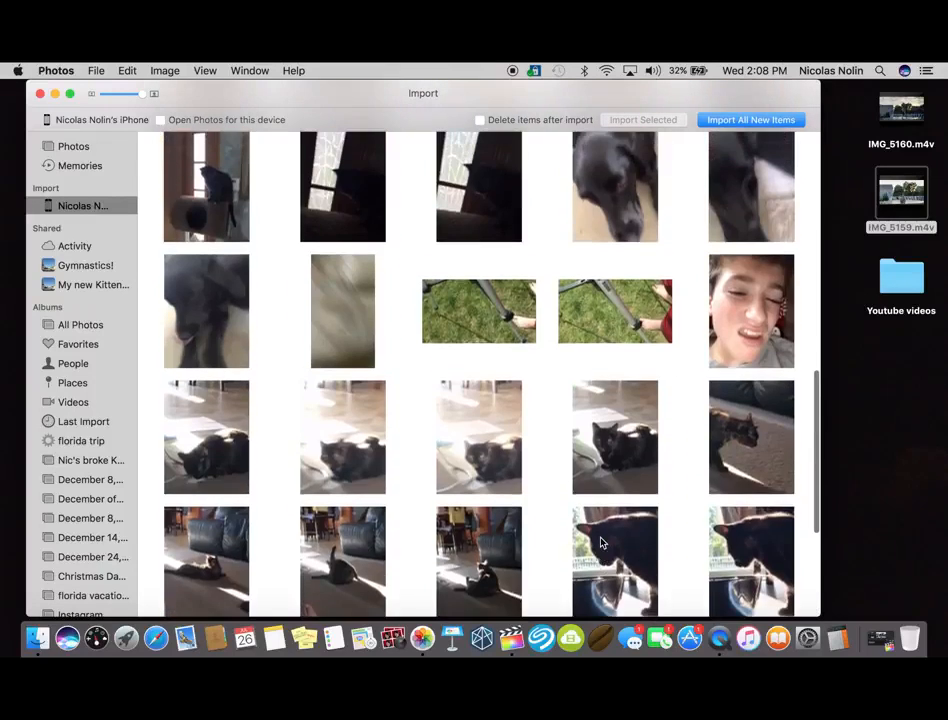
scroll(down, 3)
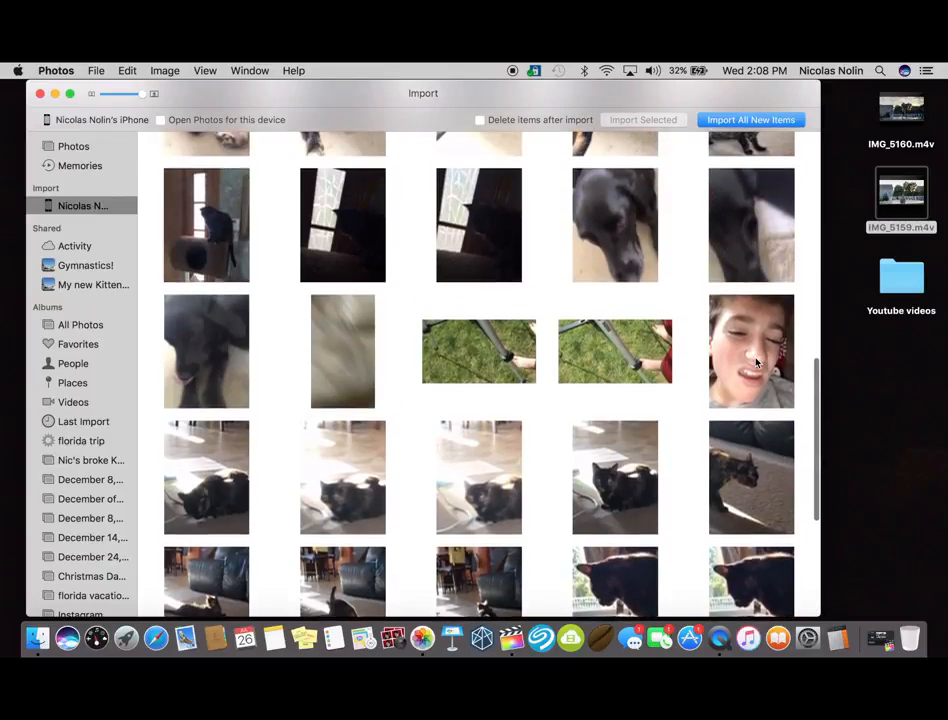
click(615, 351)
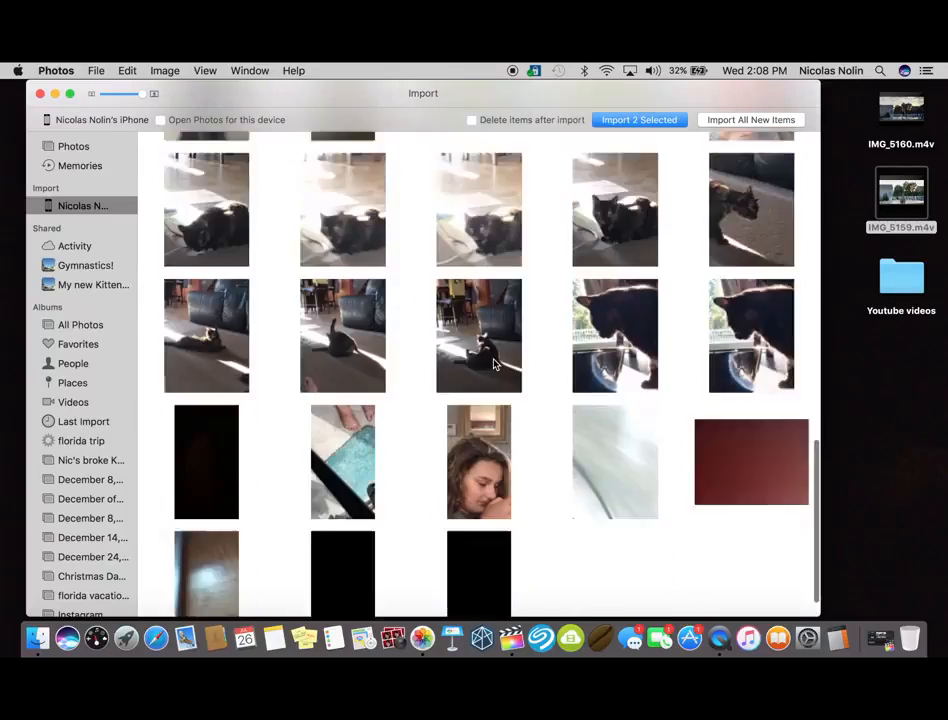
scroll(down, 3)
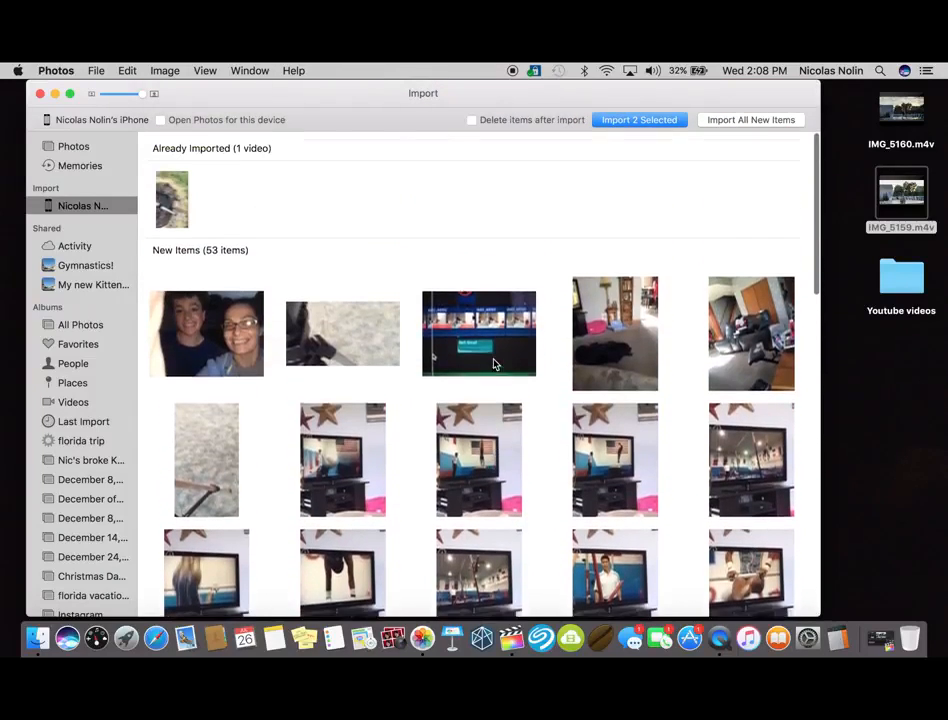
scroll(down, 3)
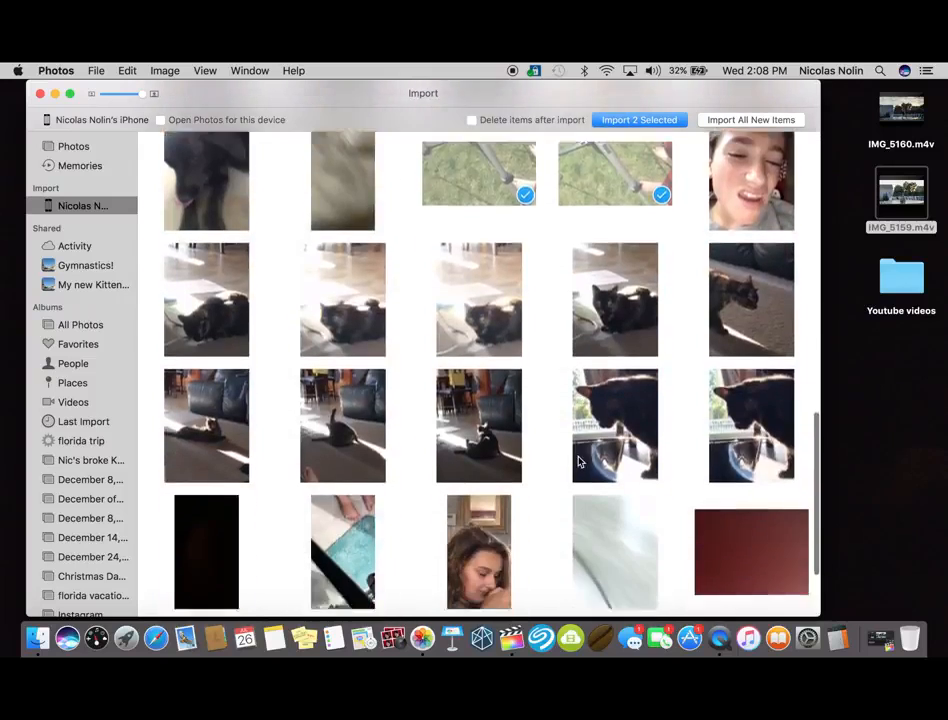
scroll(down, 3)
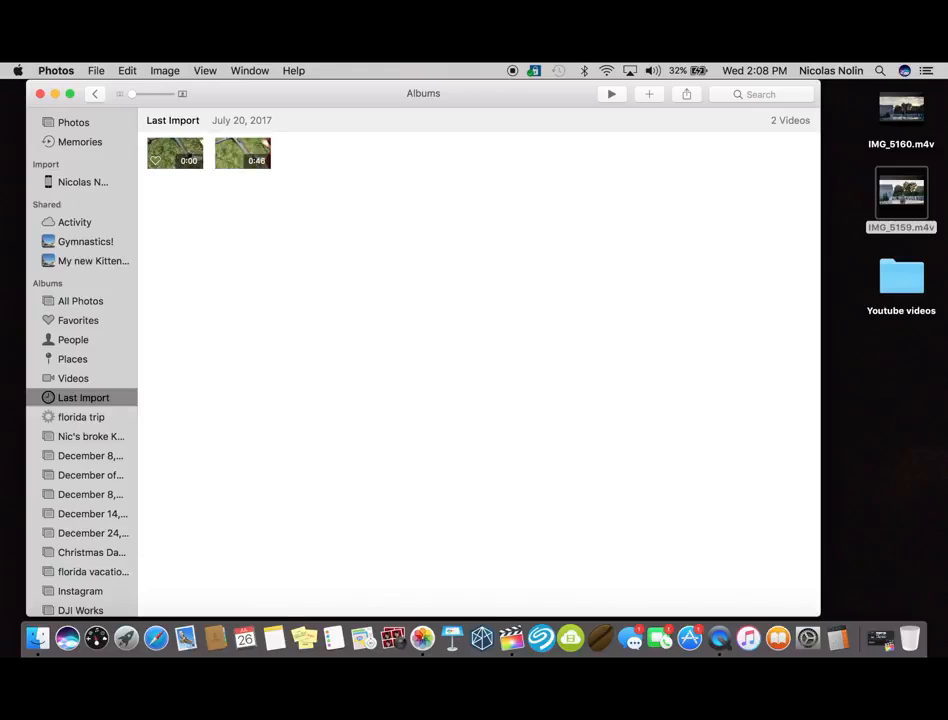
Open the 0:46 grass video and play it through
click(242, 153)
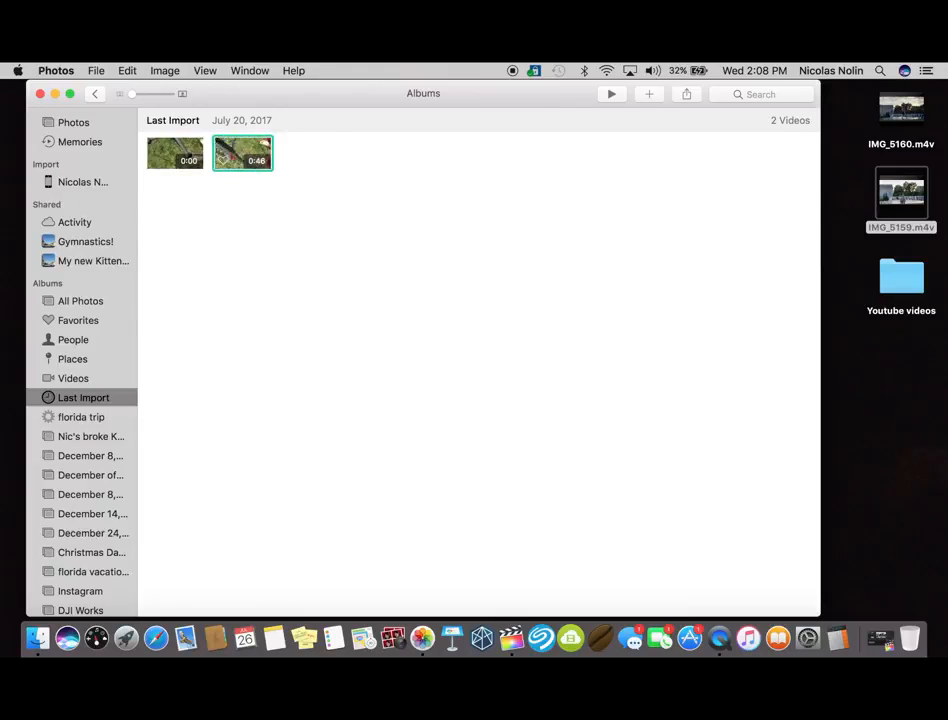
double_click(242, 153)
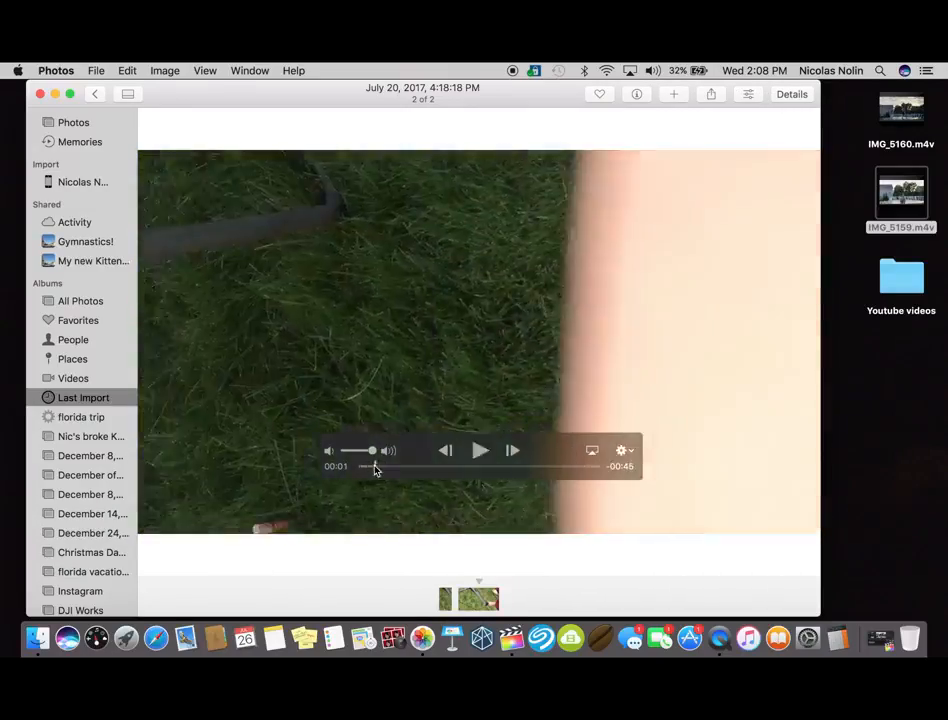
click(480, 450)
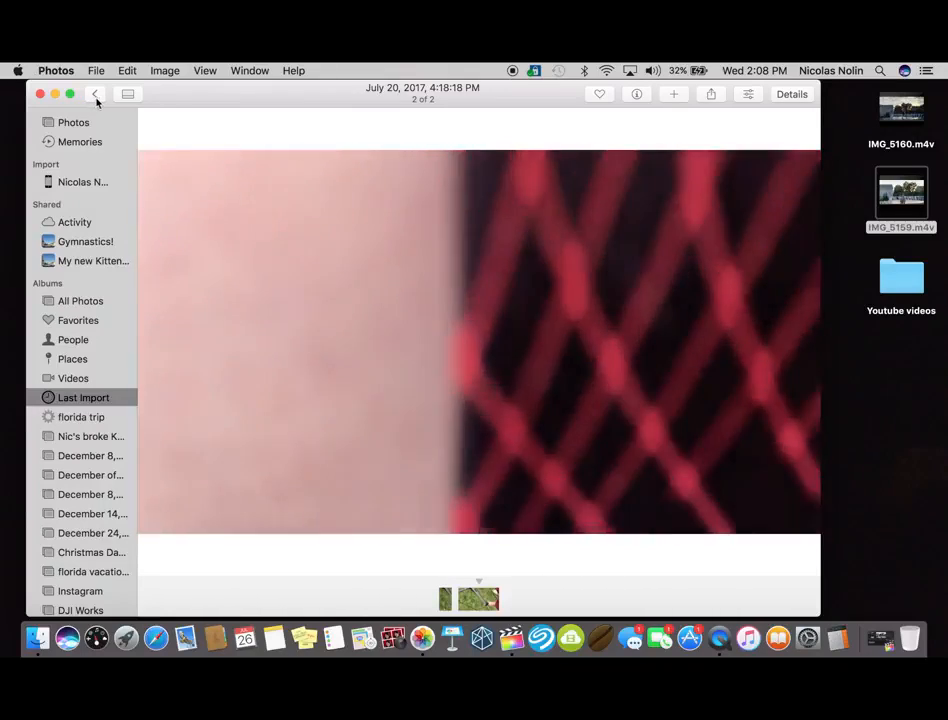
Go back through Last Import and the iPhone view to the Videos album
click(95, 93)
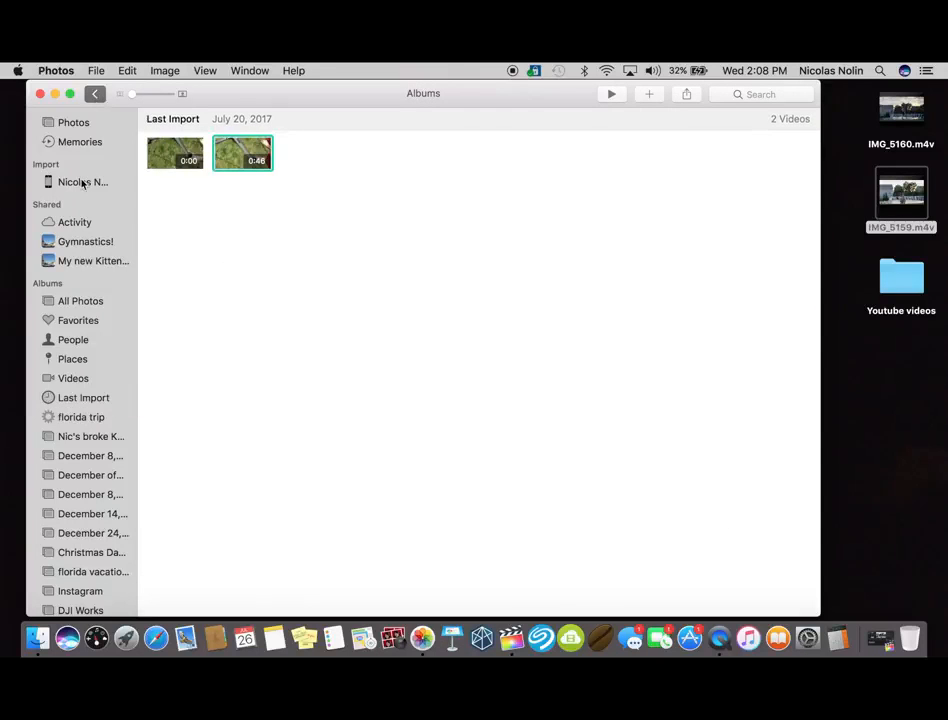
click(82, 181)
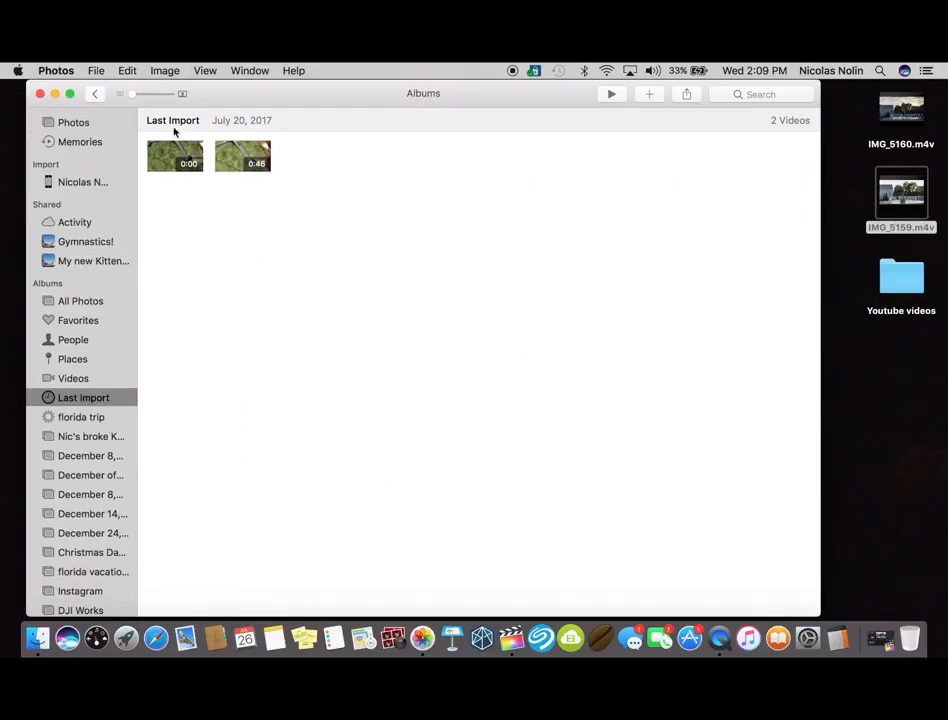
click(73, 378)
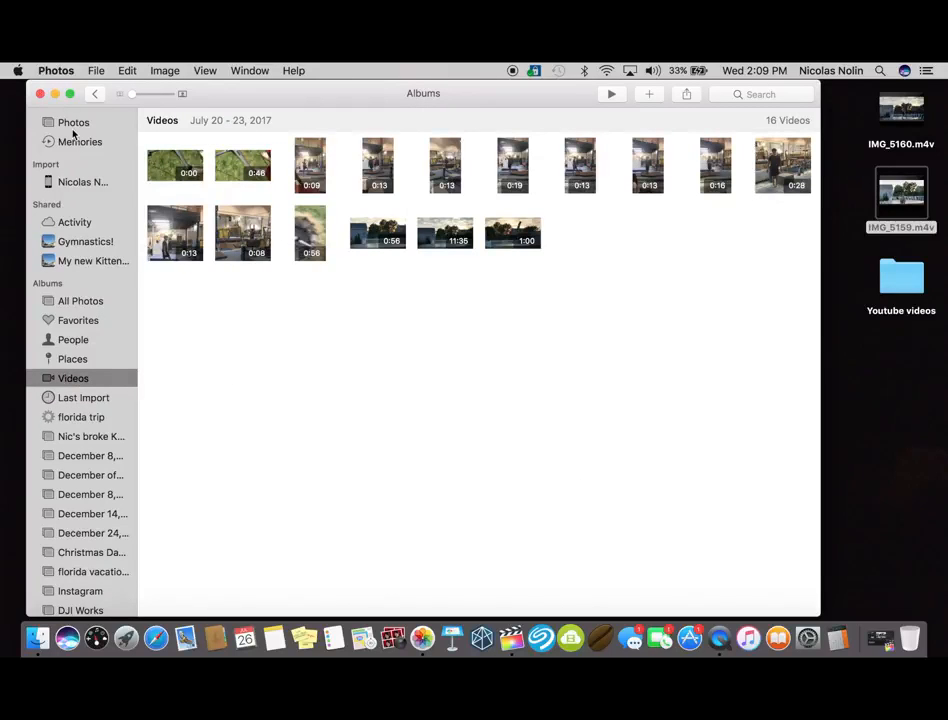
click(73, 122)
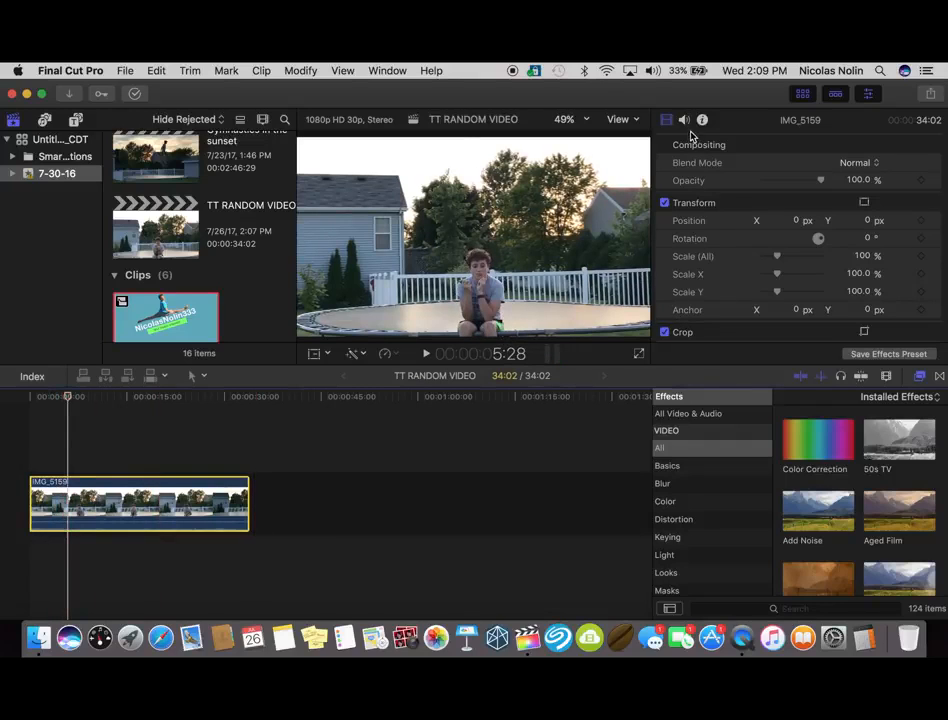
Set IMG_5159's audio equalization to Voice Enhance in the Audio inspector
click(684, 120)
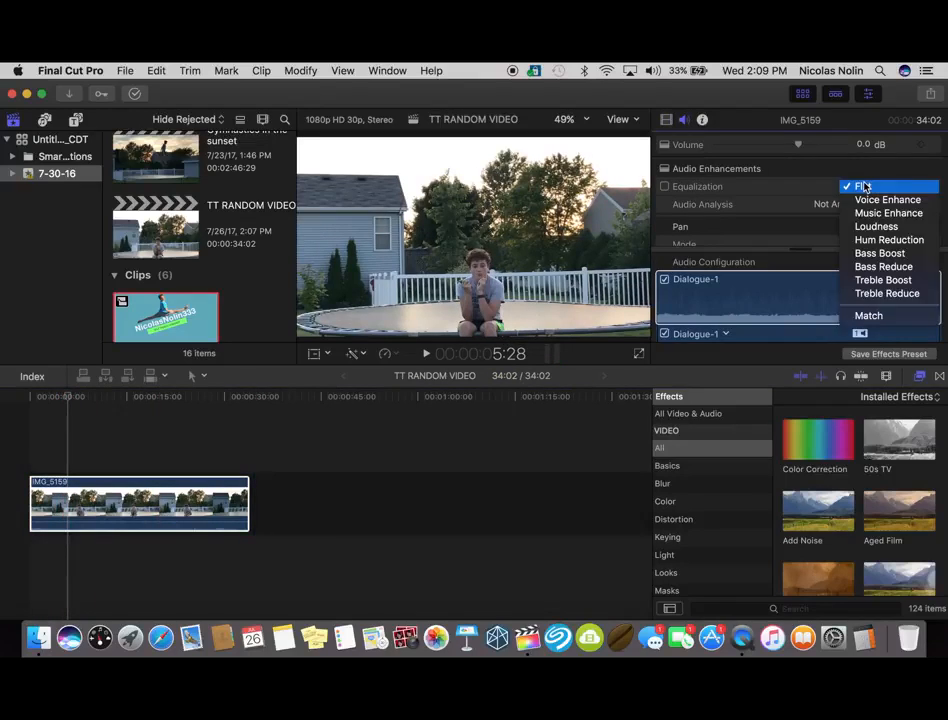
click(888, 199)
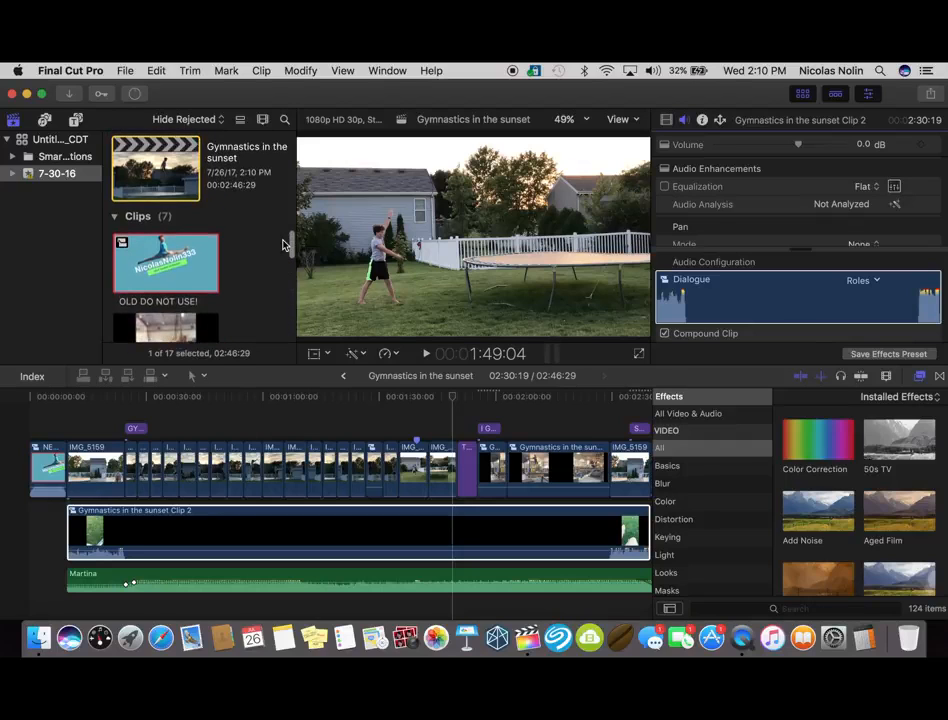
Scroll through the TT RANDOM VIDEO timeline
scroll(down, 3)
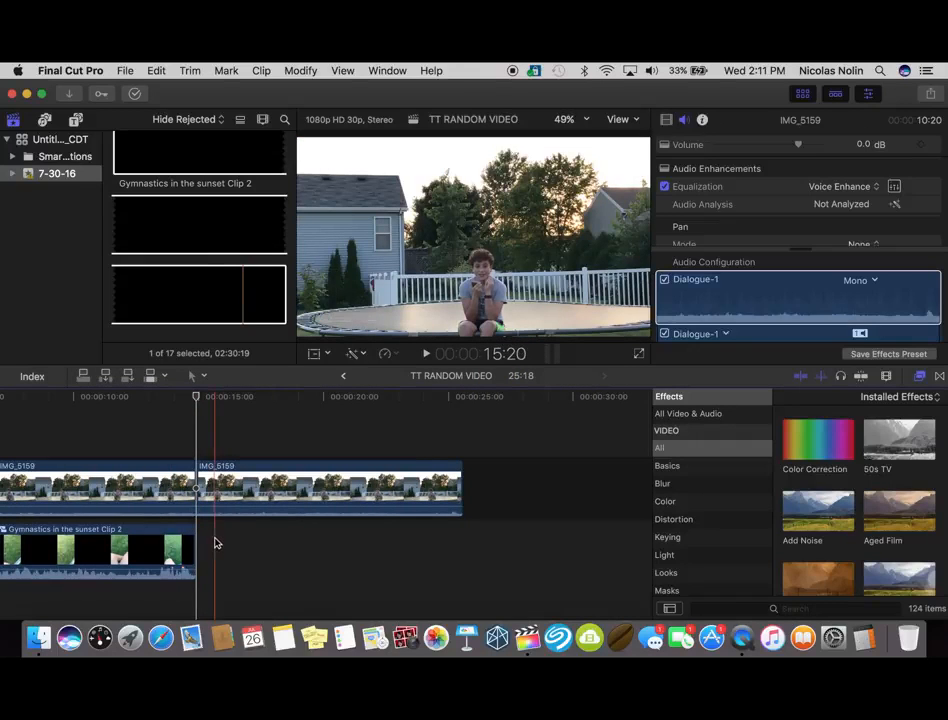
Blade Gymnastics in the sunset Clip 2 at IMG_5159's cut point
click(155, 70)
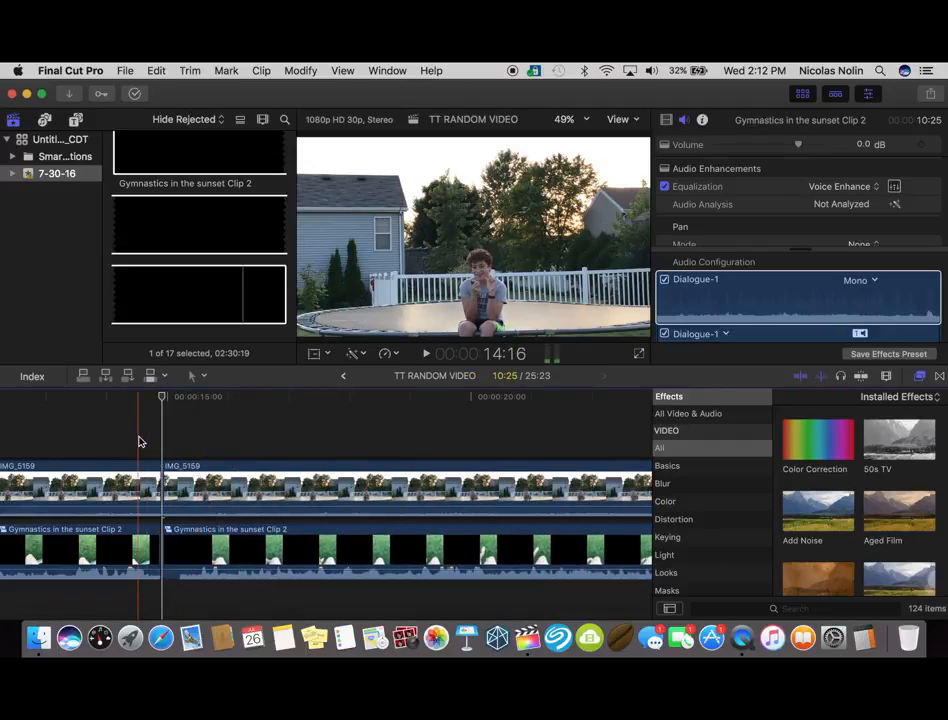
click(425, 353)
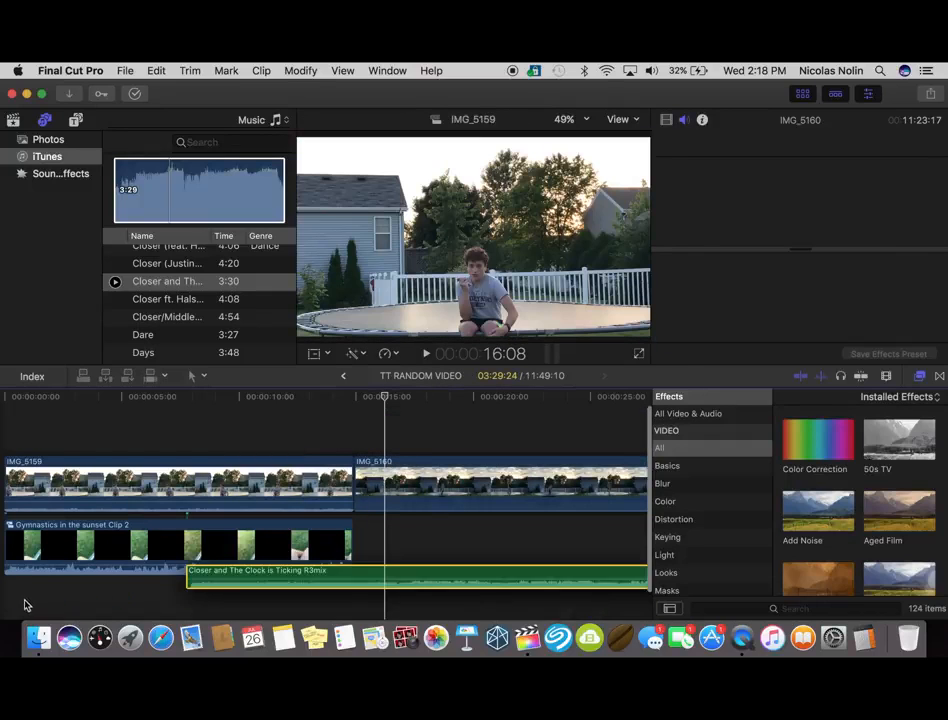
Place 'Closer and The Clock is Ticking R3mix' at project start and split it where IMG_5159 ends
click(100, 595)
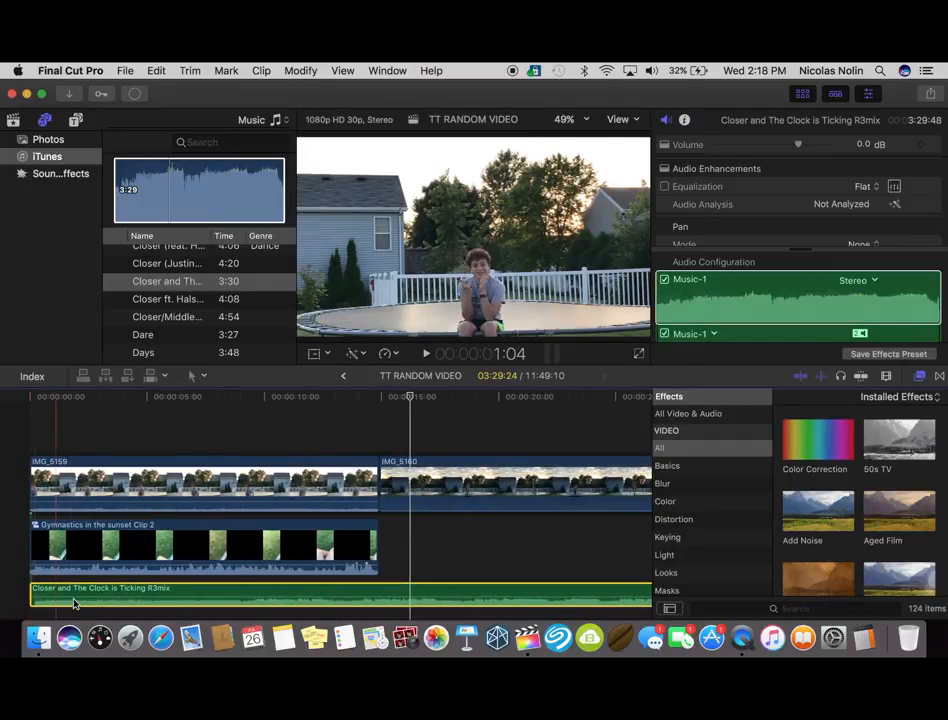
click(275, 402)
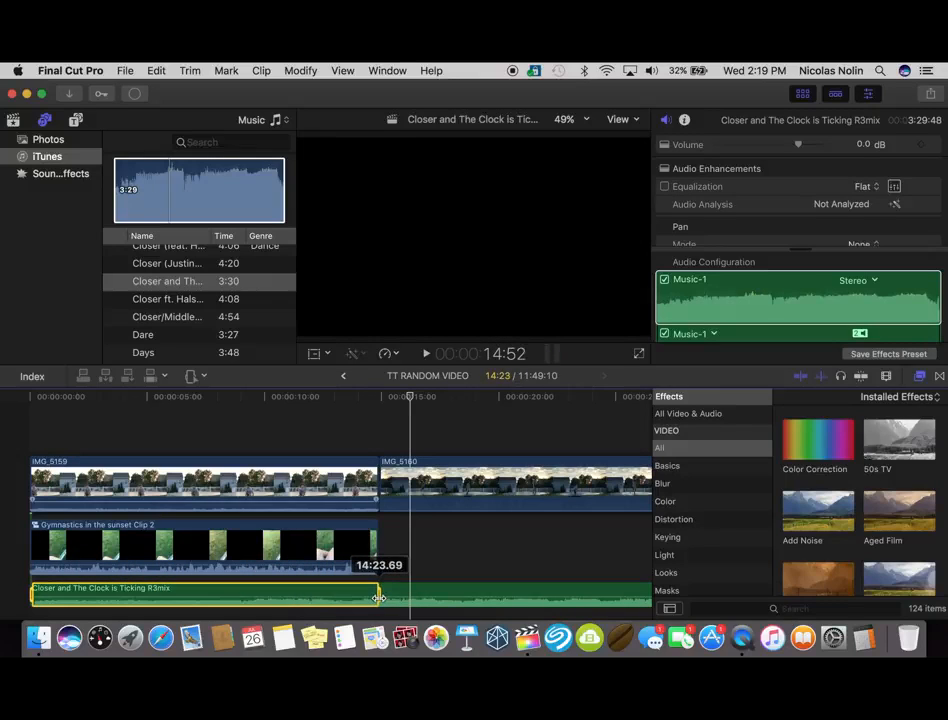
click(253, 415)
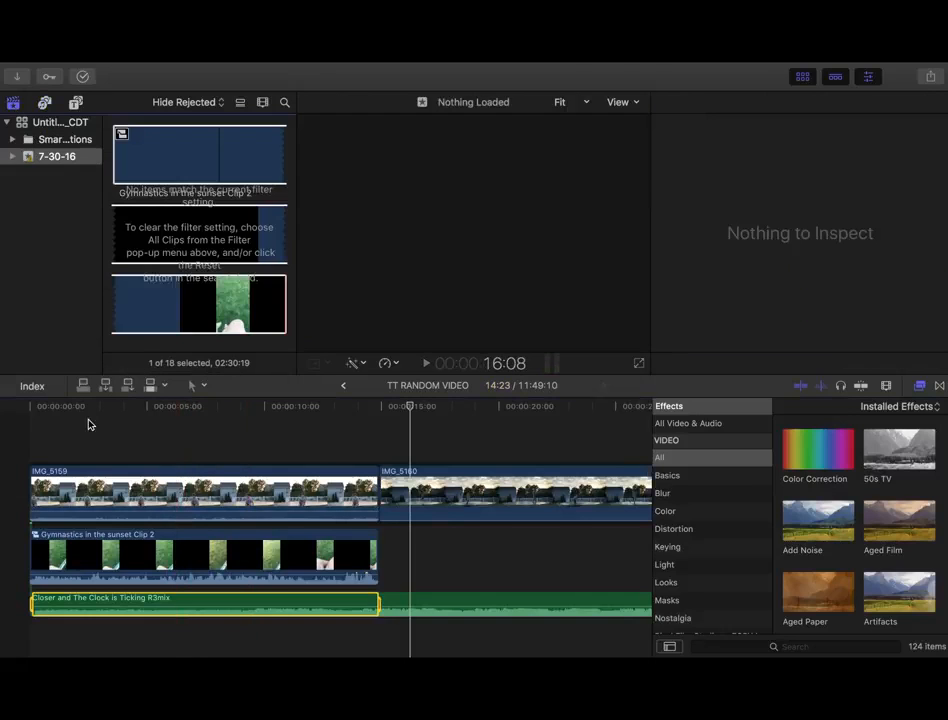
Mute IMG_5160's audio to -∞ dB and show the titles and generators browser
click(180, 603)
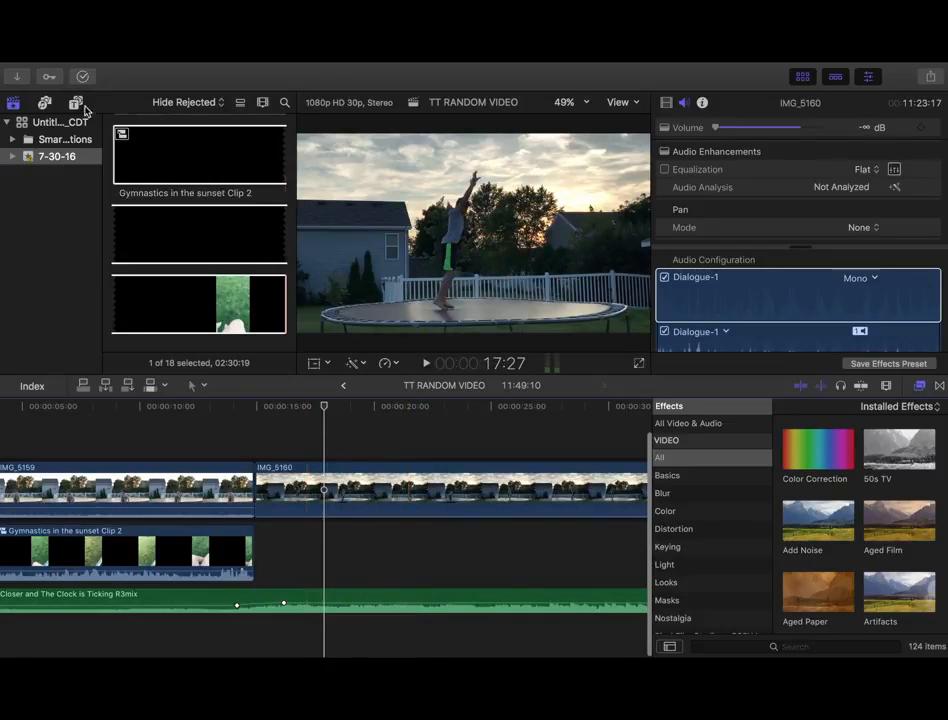
click(76, 102)
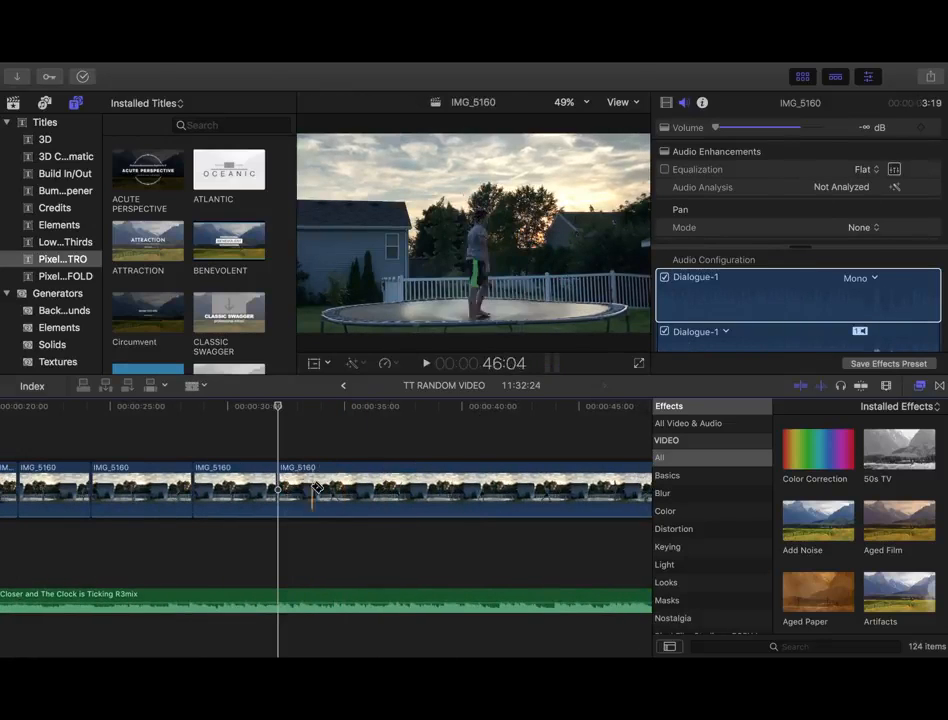
Blade IMG_5160 at four points around the trick near 1:35
click(425, 363)
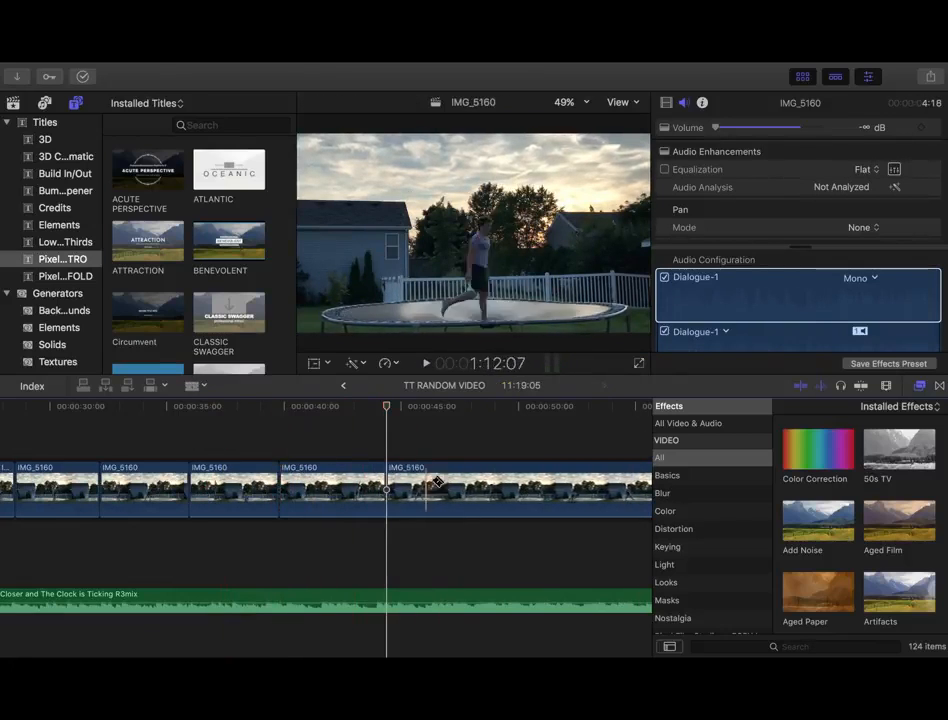
click(425, 363)
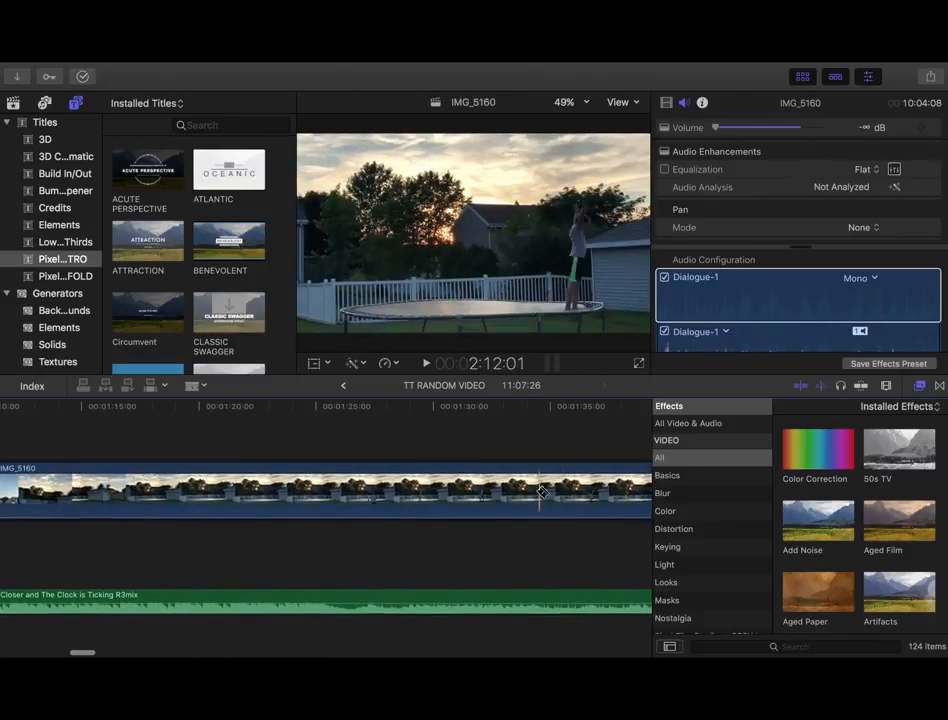
click(424, 363)
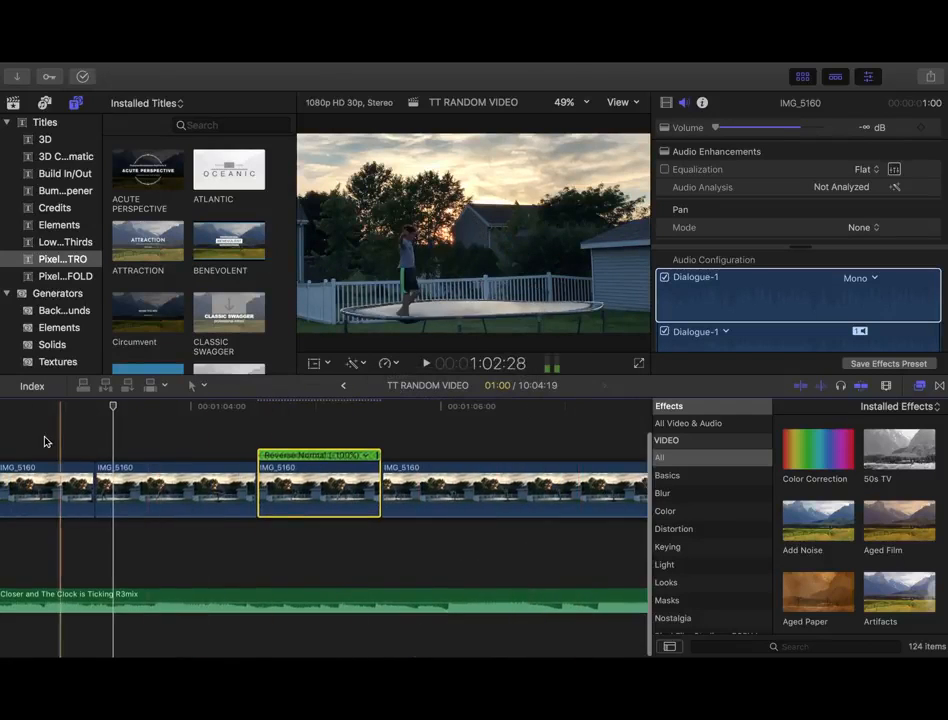
click(425, 363)
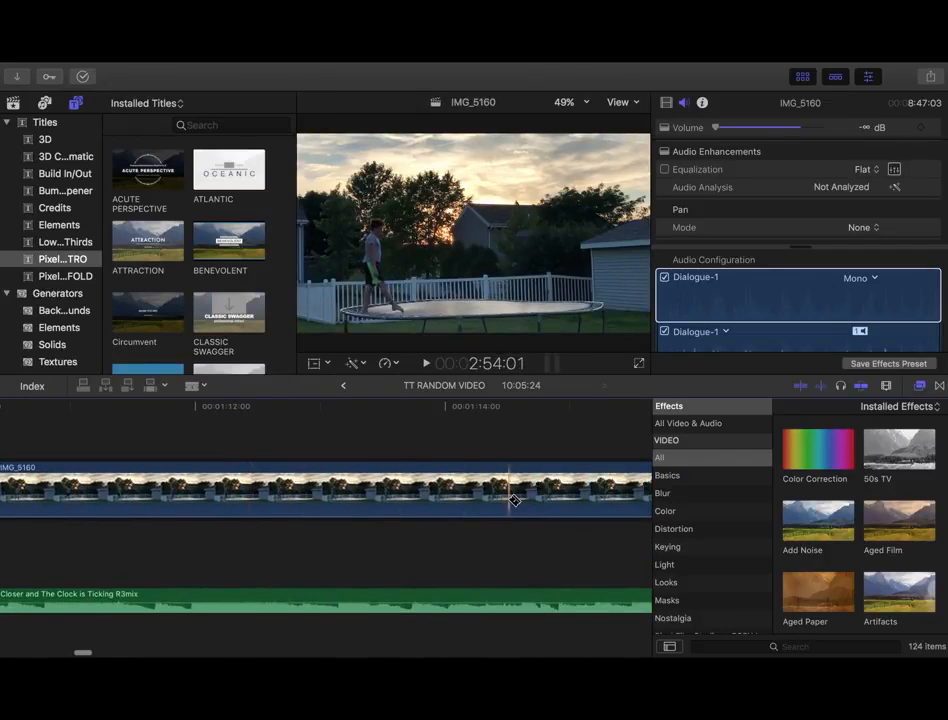
drag(510, 490, 458, 490)
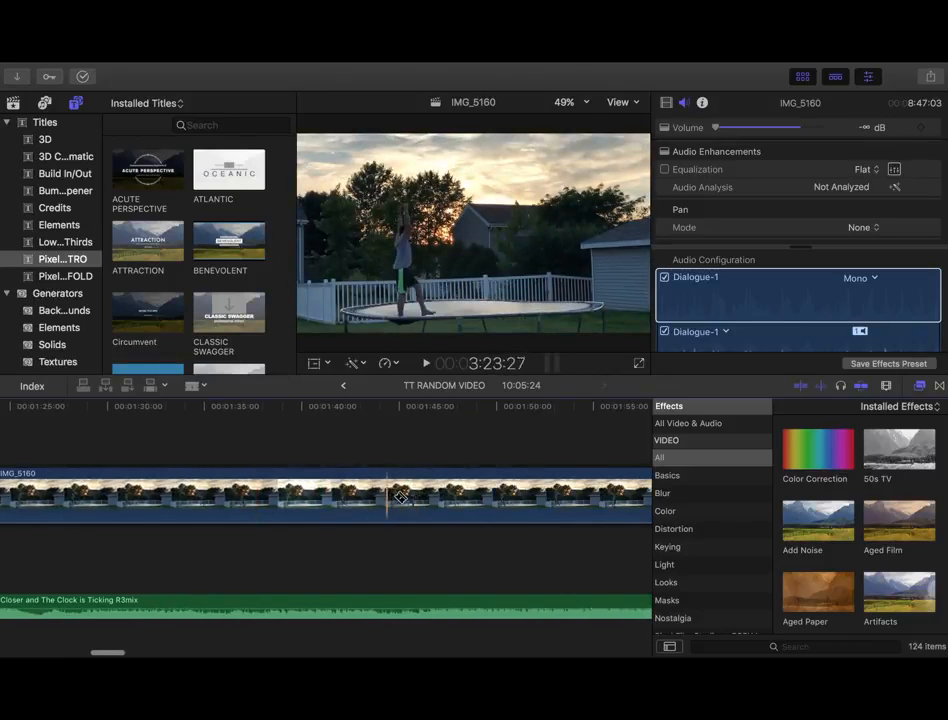
Blade the IMG_5160 trampoline clip at a trick near the one-minute mark
click(548, 500)
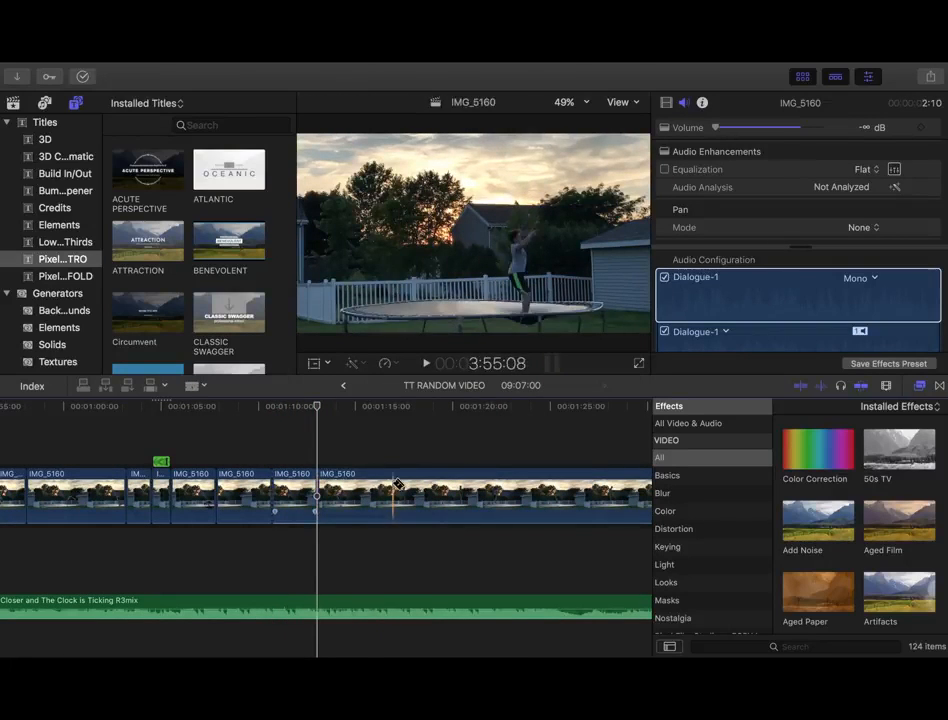
Stop playback and scroll the event browser to older projects like Reverse Gymnastics TTT
key(space)
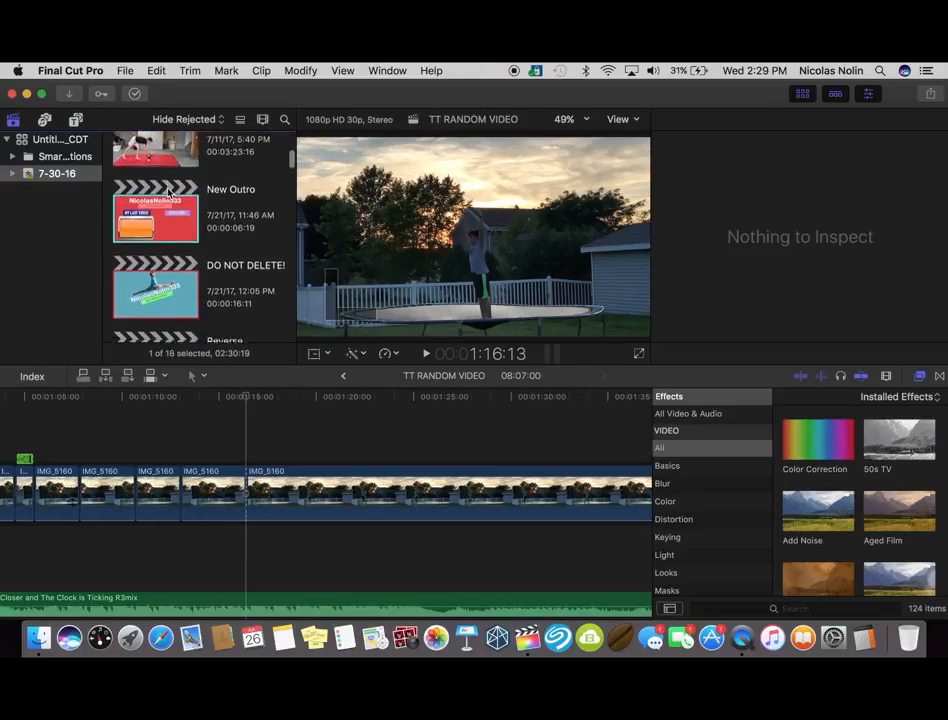
scroll(down, 3)
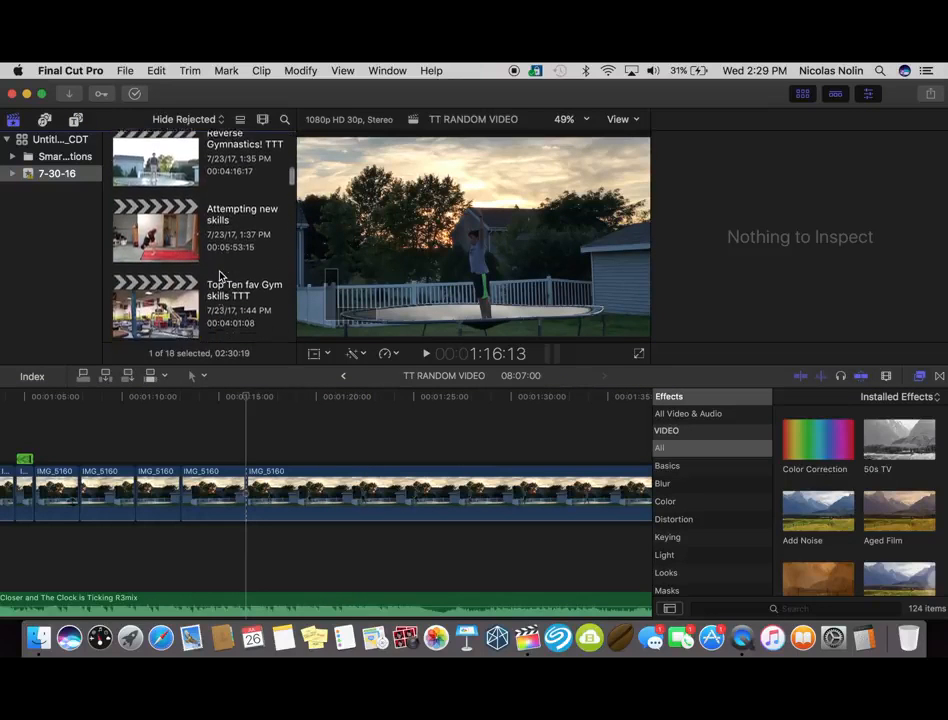